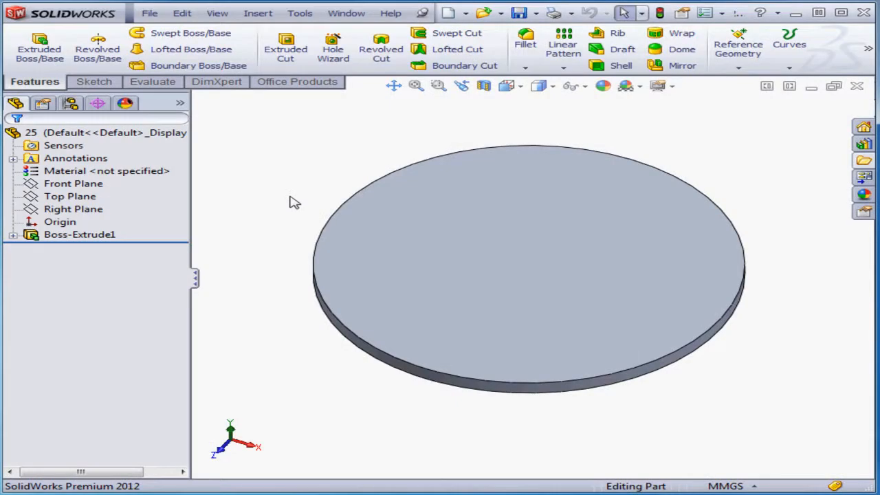
pyautogui.moveTo(237, 268)
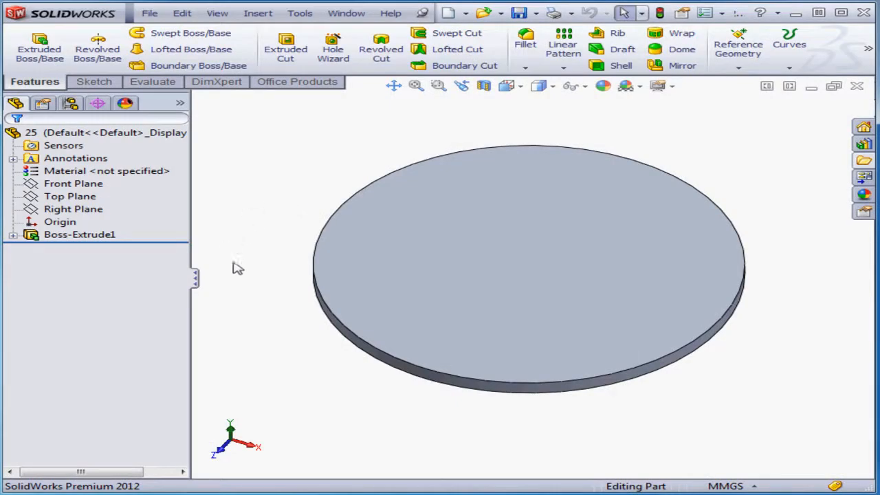
# Begin a sketch on the disc's top face and draw a small circle near its left edge
pyautogui.rightClick(525, 268)
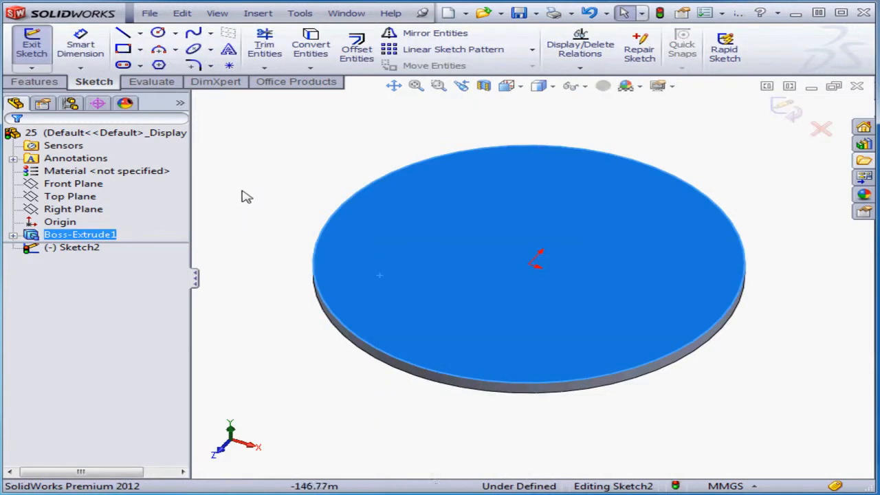
pyautogui.click(158, 33)
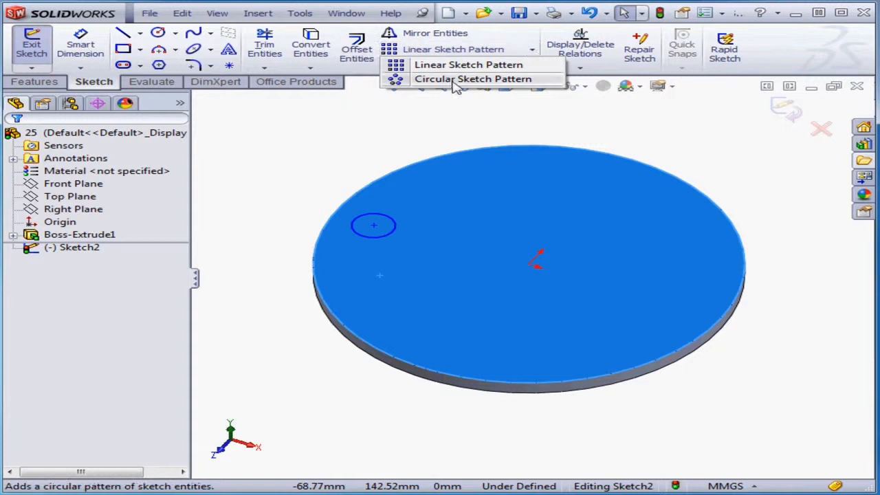
# Start a Circular Sketch Pattern of the circle centred on the disc edge (Point-1), previewing four copies
pyautogui.click(473, 78)
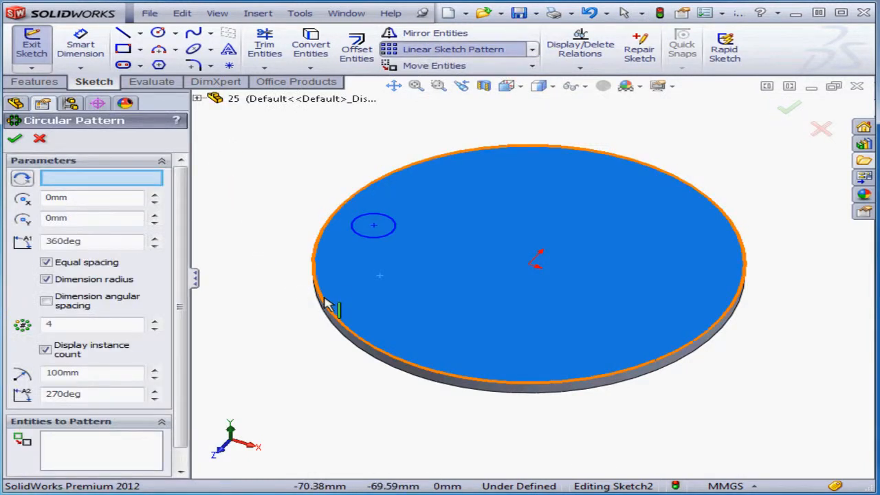
pyautogui.click(329, 303)
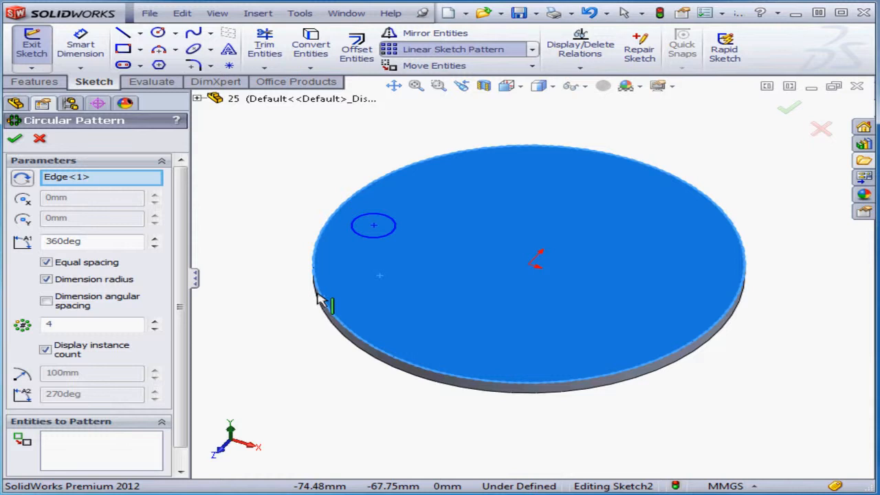
pyautogui.moveTo(151, 415)
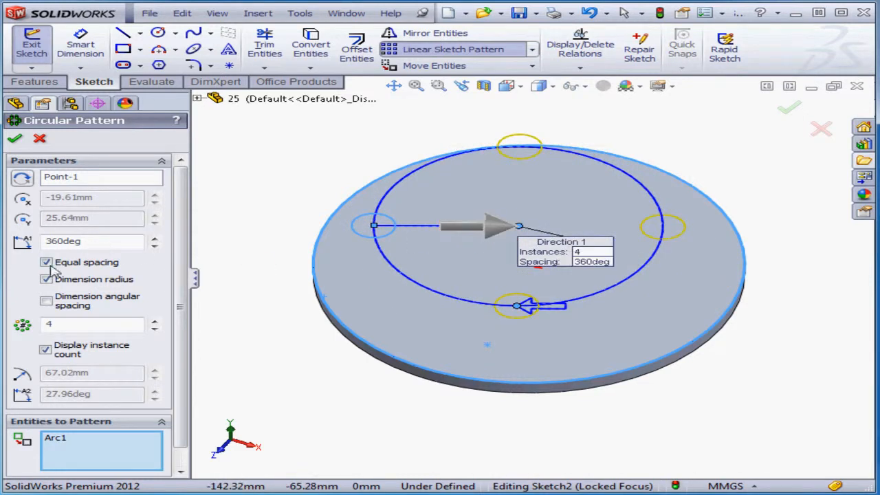
# Switch off equal spacing and set the pattern to six copies at 60 degrees with angular spacing dimensioned
pyautogui.click(46, 261)
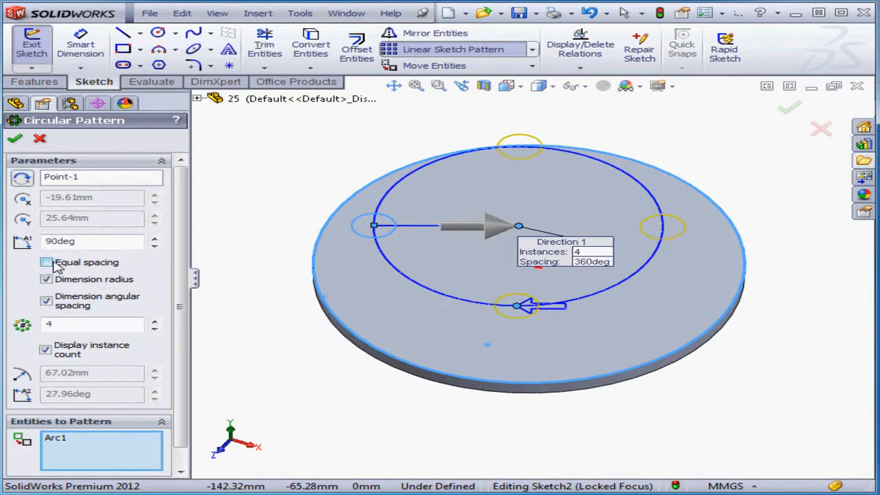
pyautogui.click(47, 261)
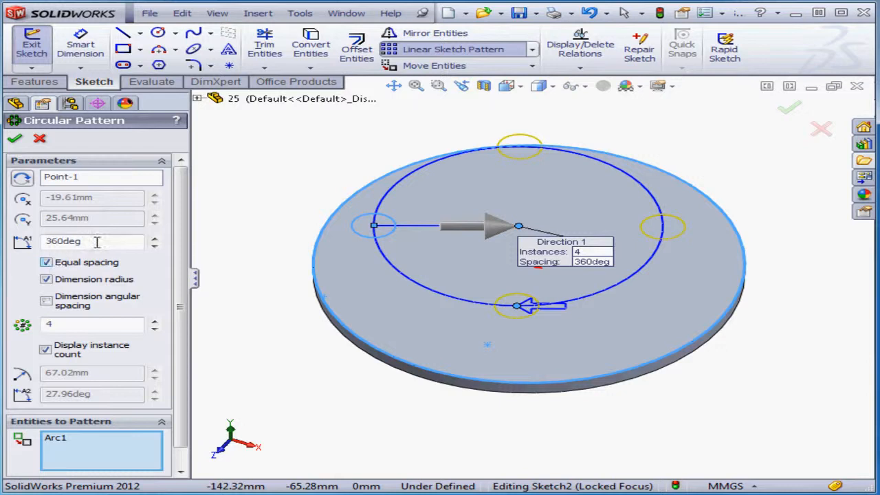
pyautogui.write('3')
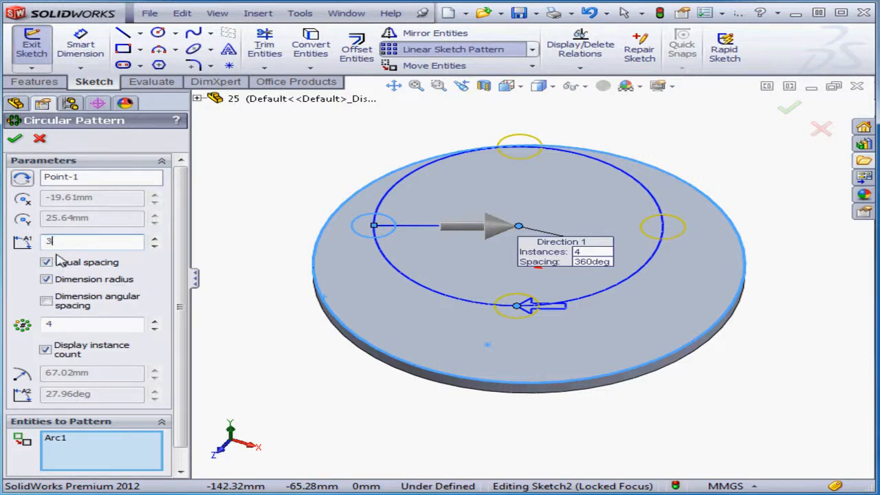
pyautogui.write('00')
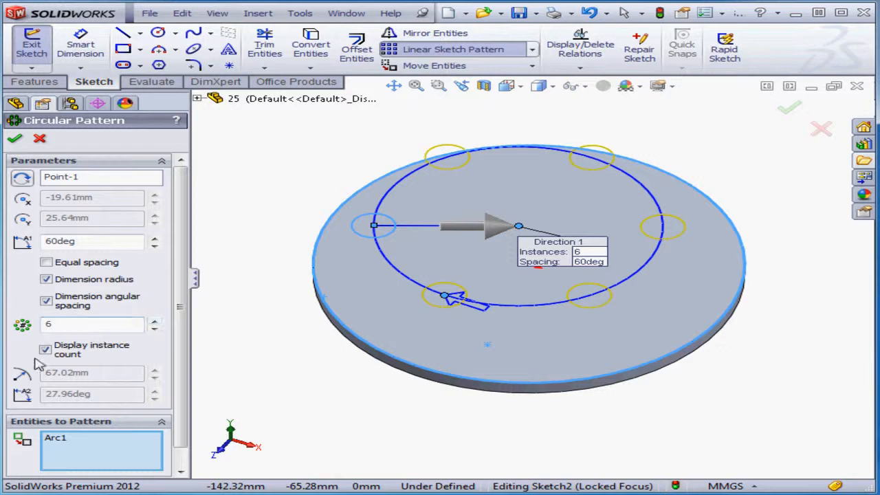
# Mark instance 5 as skipped under Instances to Skip, leaving five circles previewed
pyautogui.scroll(-3)
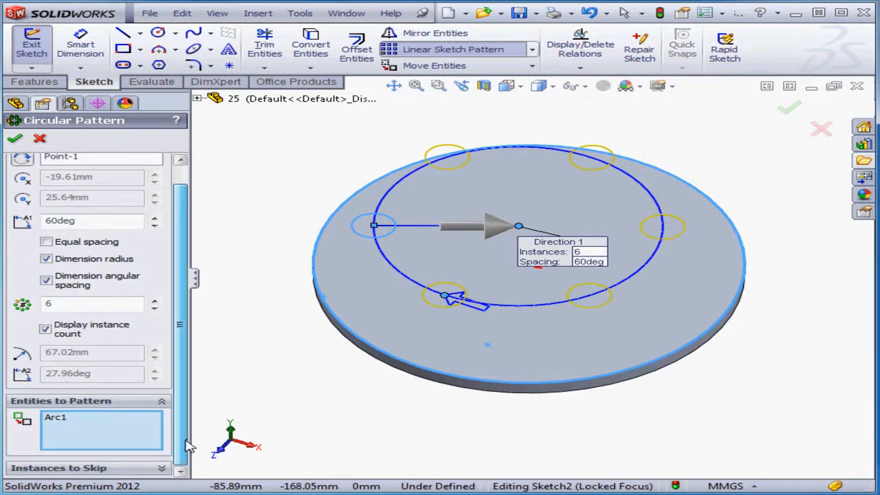
pyautogui.scroll(-3)
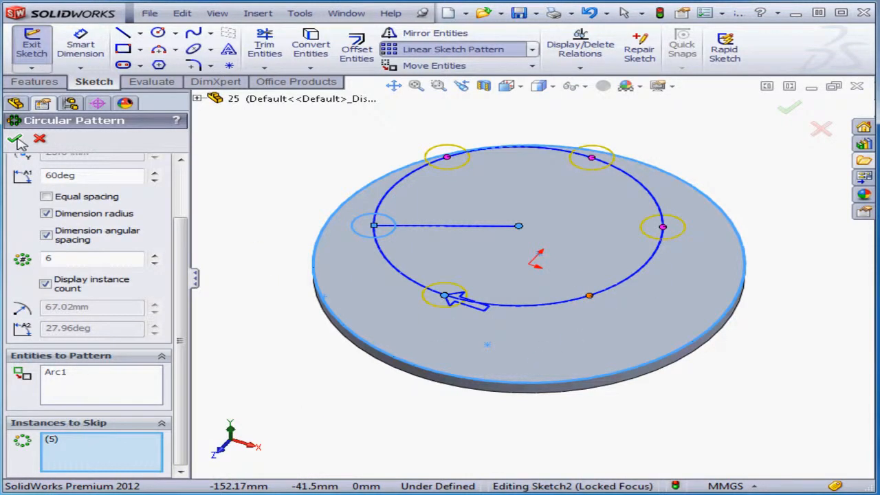
# Accept the pattern and change its 67.02 radius dimension to 70
pyautogui.click(15, 141)
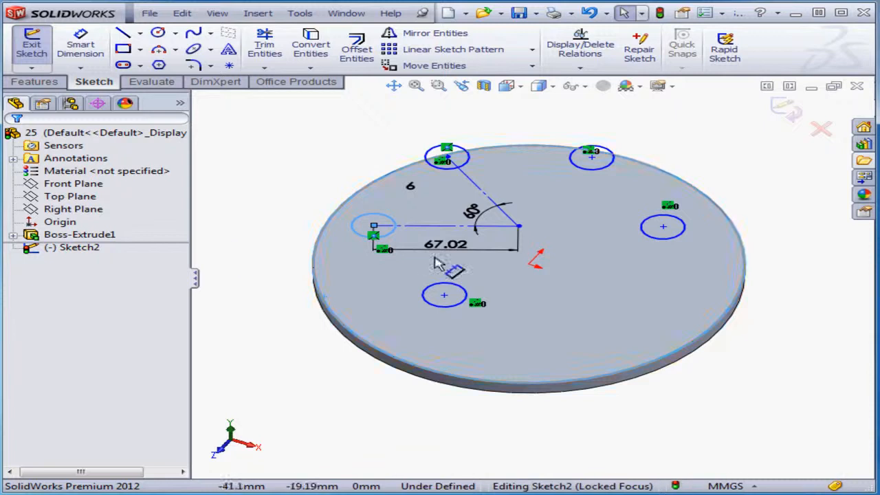
pyautogui.click(445, 244)
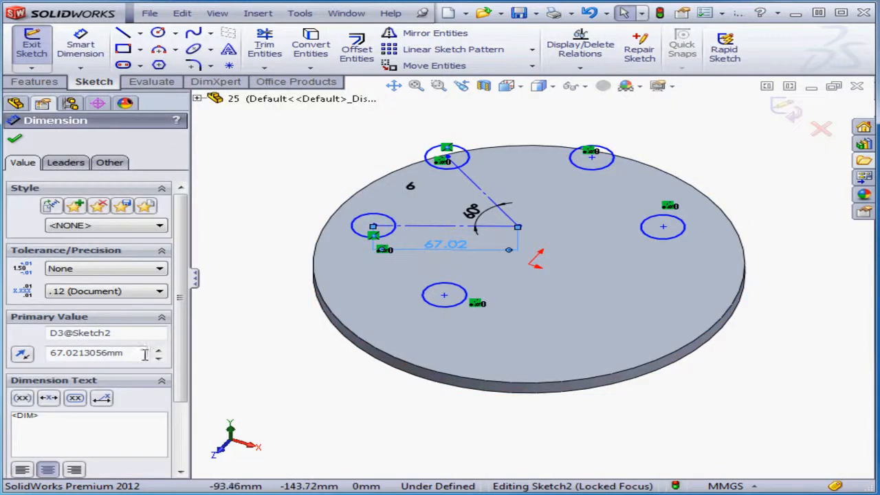
pyautogui.write('70')
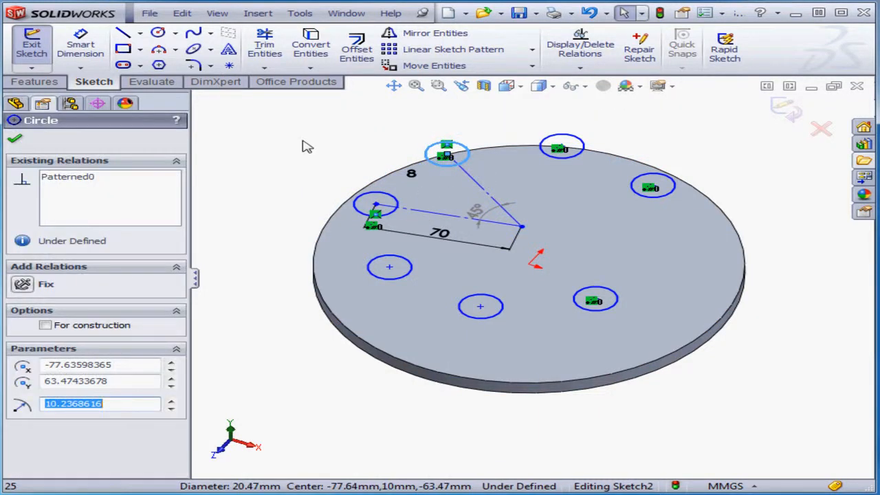
# Re-edit the circular pattern from a patterned circle, reduce the instance count to six and apply it
pyautogui.rightClick(447, 154)
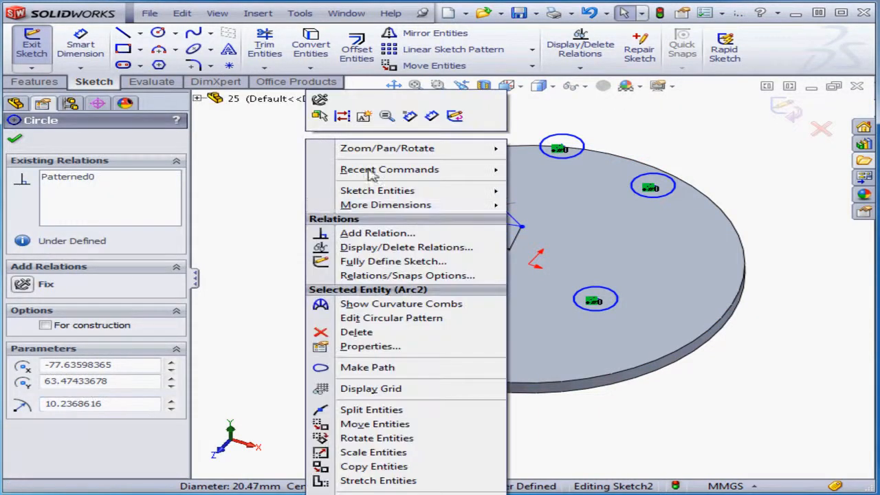
pyautogui.click(390, 317)
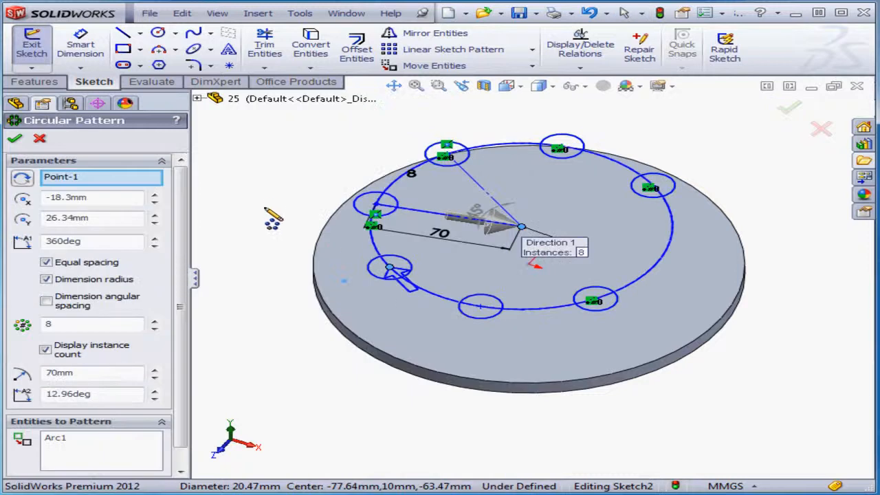
pyautogui.click(155, 328)
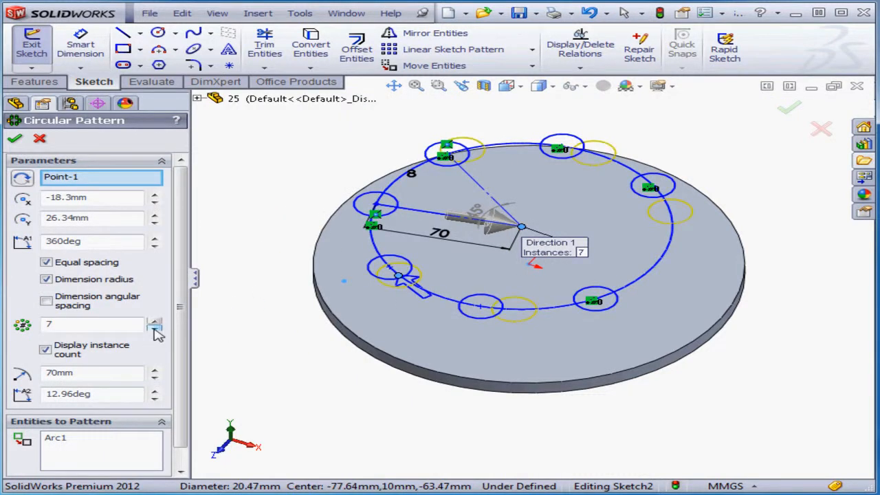
pyautogui.click(15, 137)
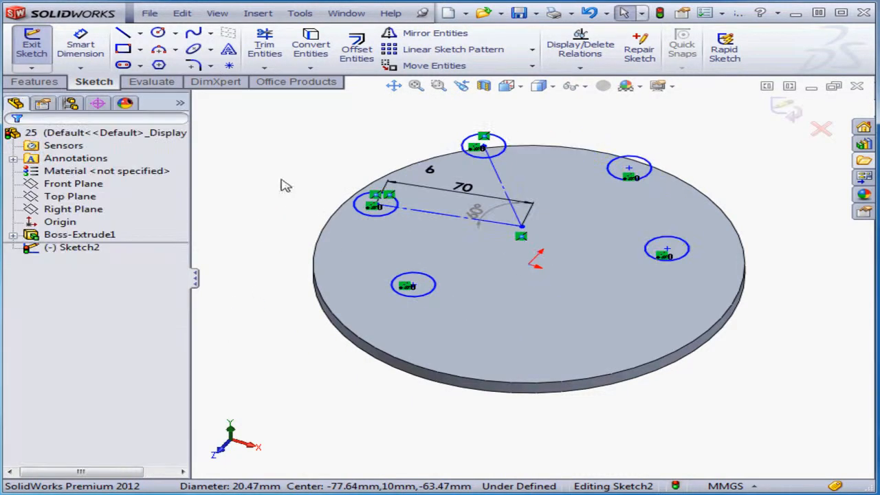
pyautogui.moveTo(385, 165)
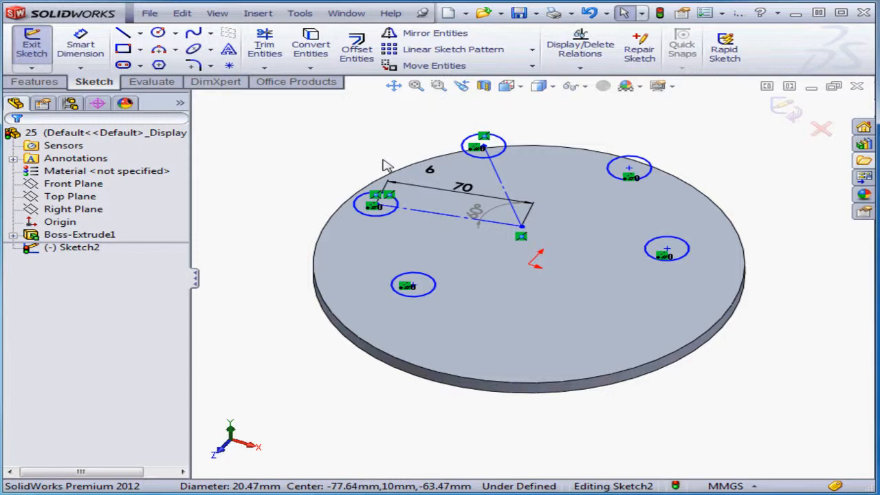